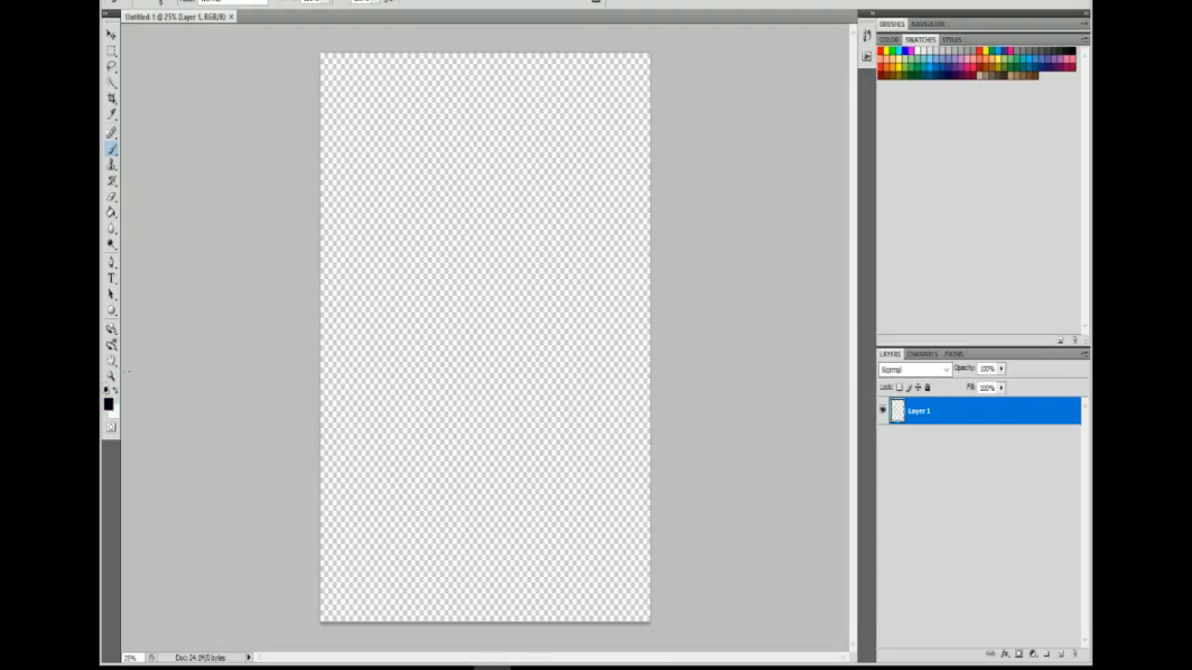
Handwrite 'Hello!', 'Daily Draw' and the title 'Salt(lol)' with the brush, then add an empty layer.
{"action": "left_click_drag", "start_coordinate": [372, 106], "coordinate": [382, 171]}
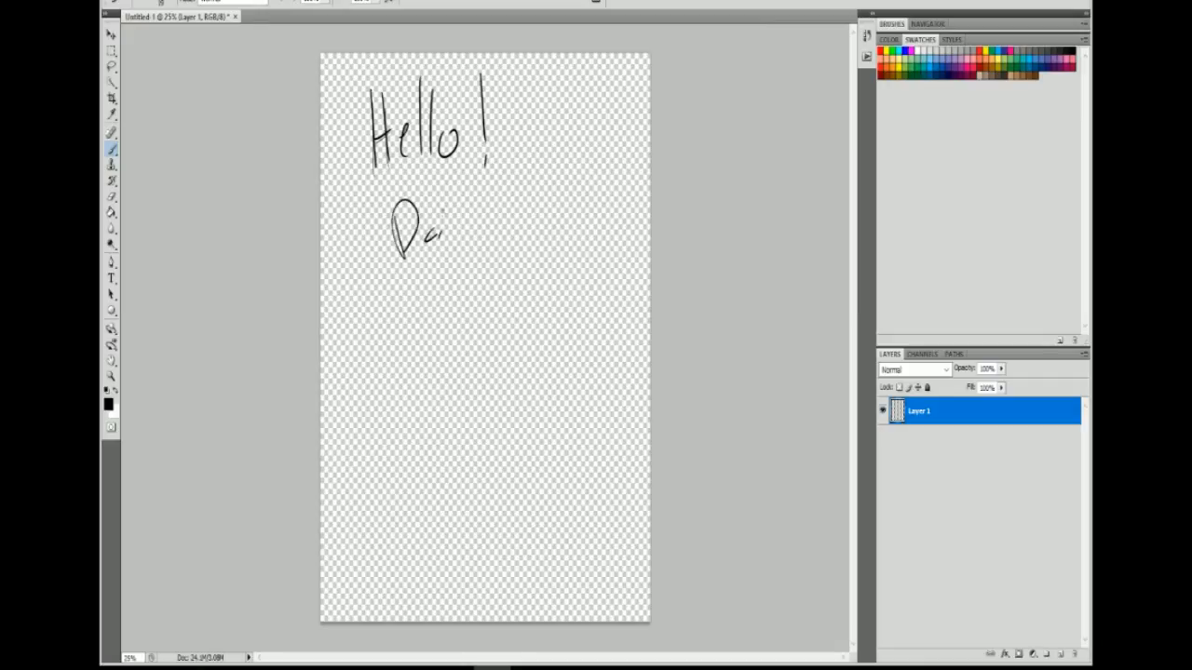
{"action": "left_click_drag", "start_coordinate": [437, 232], "coordinate": [558, 227]}
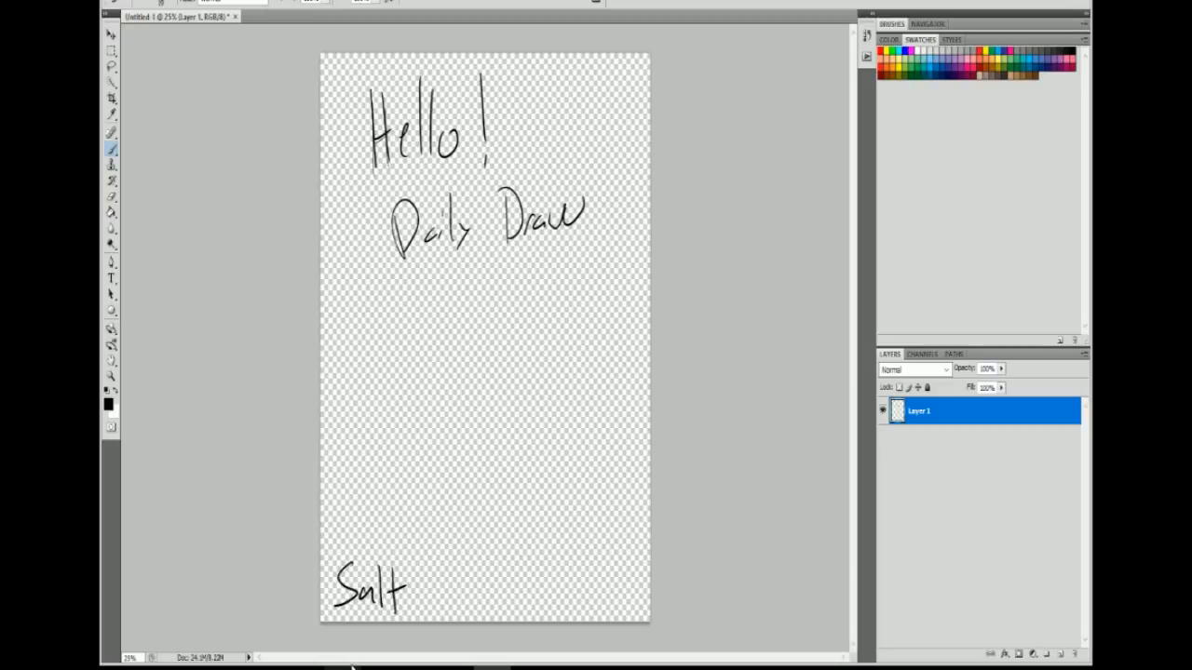
{"action": "left_click_drag", "start_coordinate": [409, 587], "coordinate": [456, 592]}
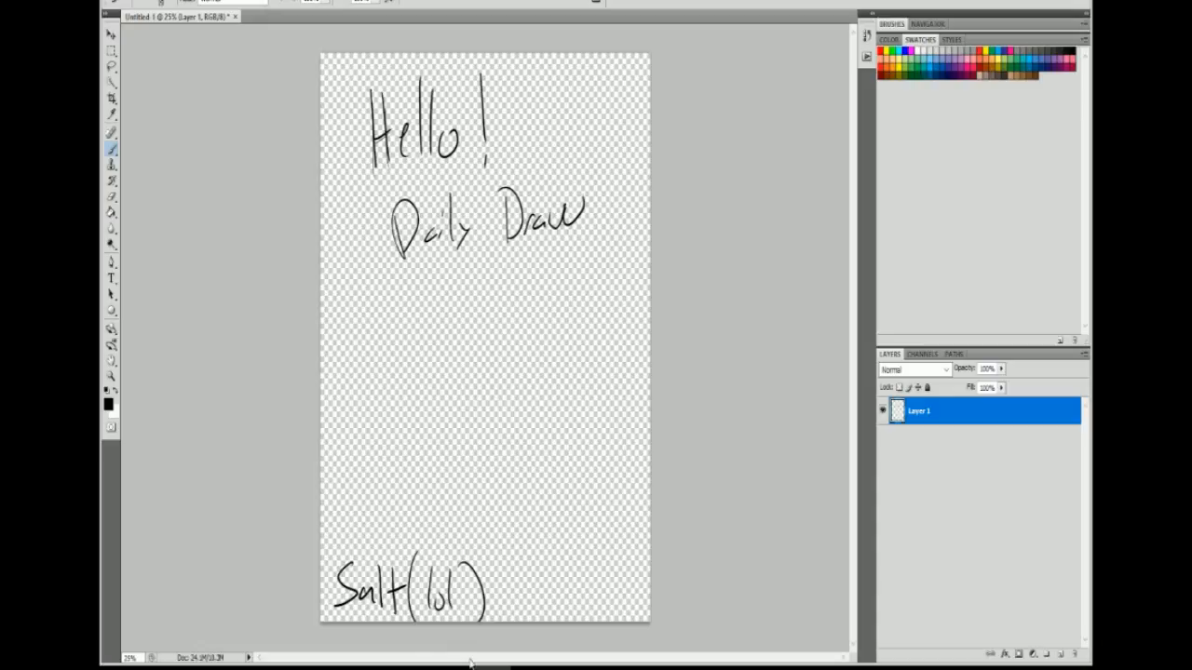
{"action": "left_click", "coordinate": [1045, 655]}
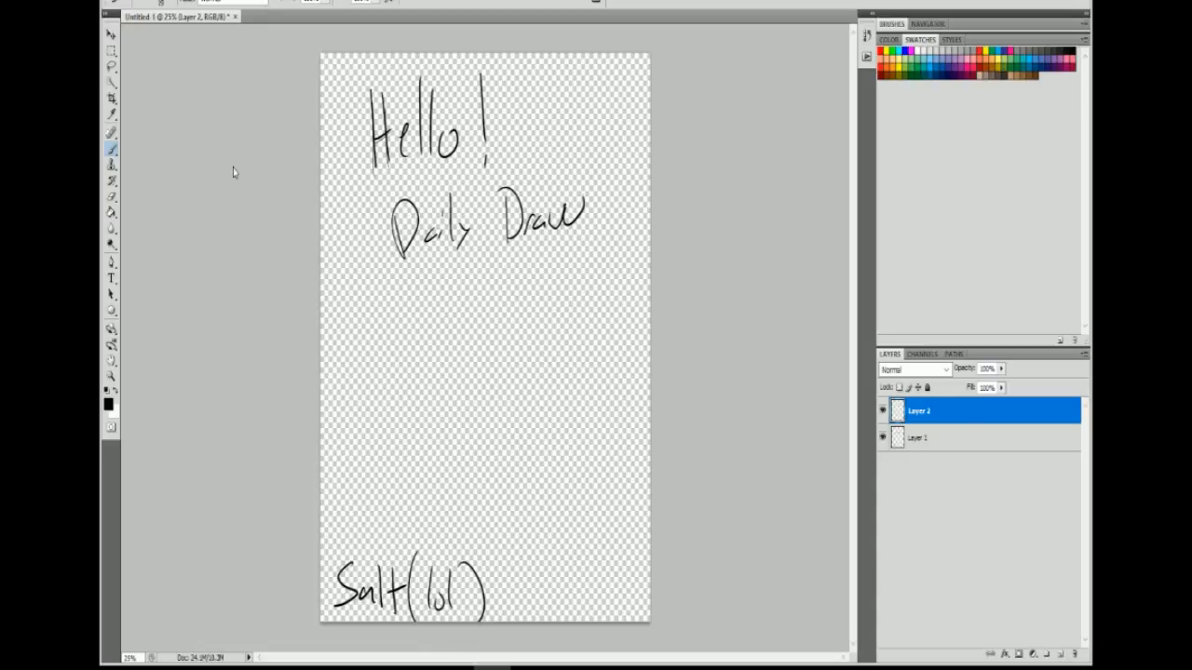
On Layer 1, sketch the standing figure with a round head, wide eye and frowning mouth.
{"action": "left_click", "coordinate": [918, 438]}
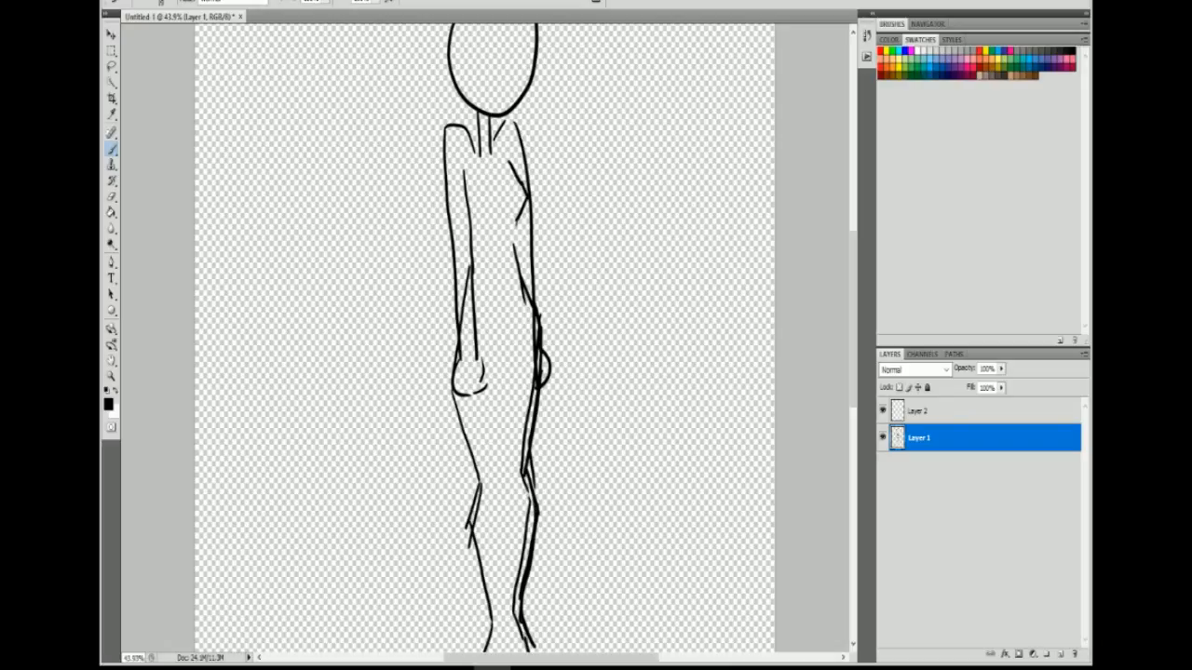
{"action": "scroll", "scroll_direction": "down", "scroll_amount": 3}
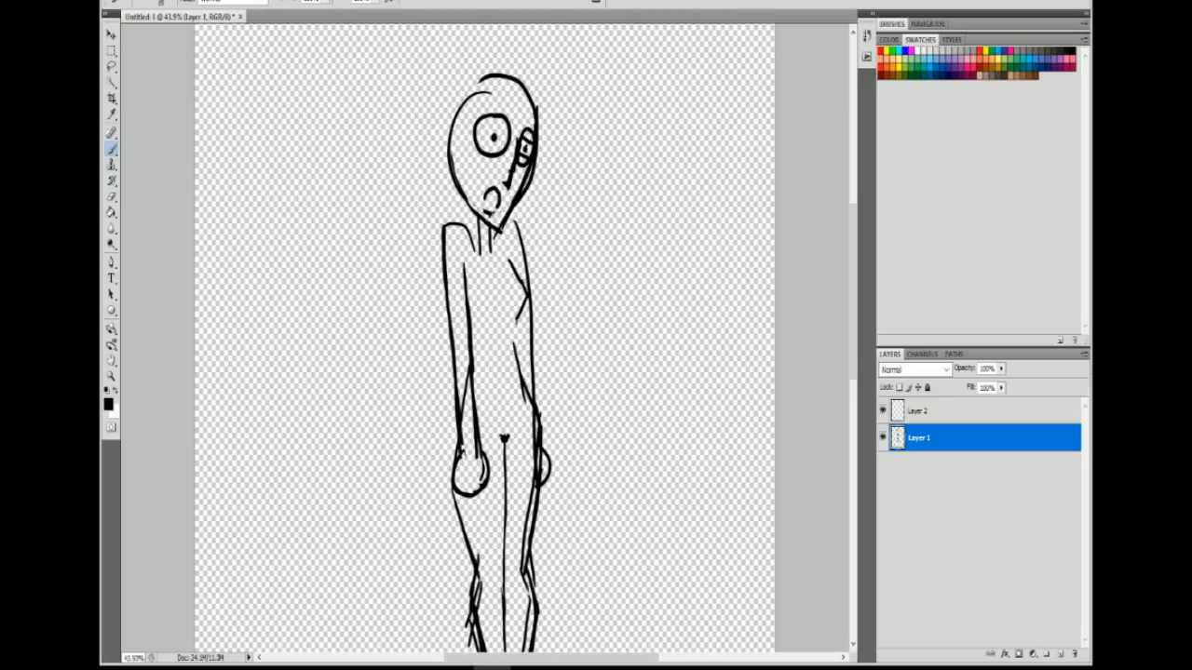
{"action": "left_click", "coordinate": [502, 168]}
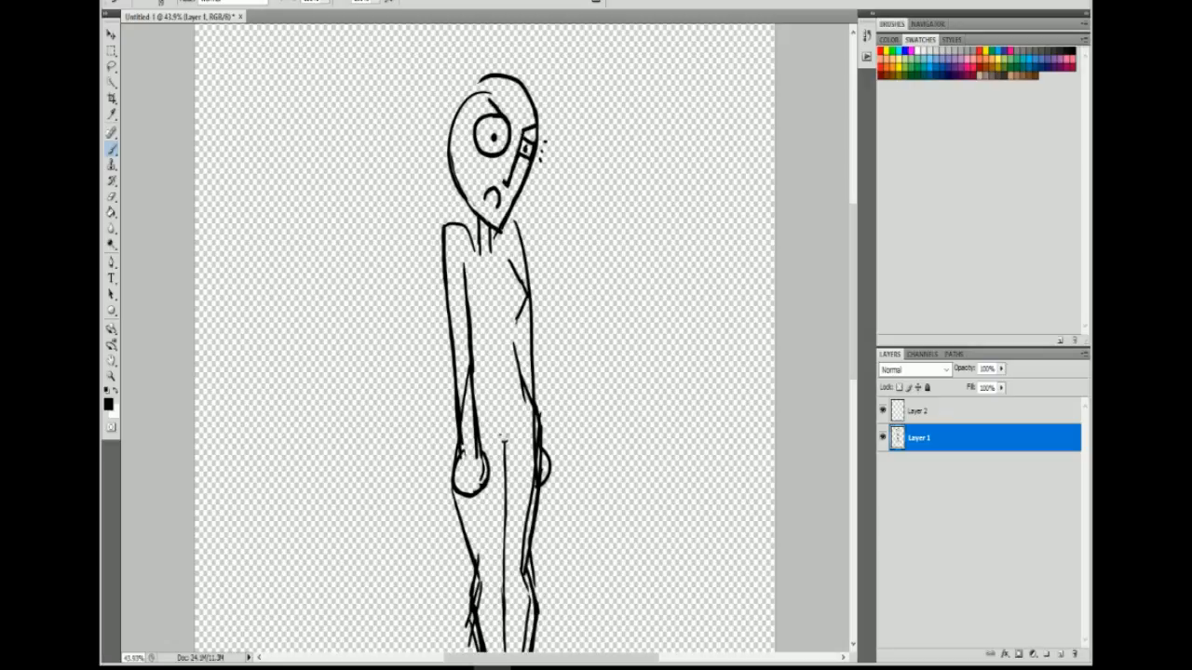
{"action": "scroll", "scroll_direction": "down", "scroll_amount": 3}
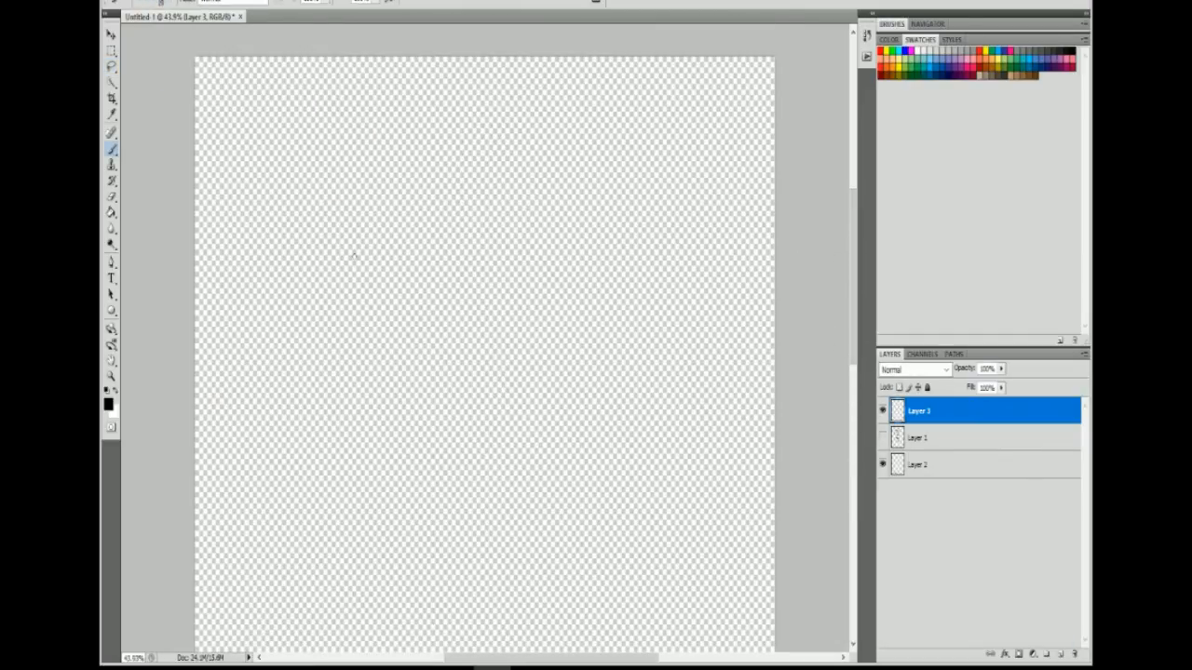
Ink the figure's outlines, wings, poles and platform, and begin the orange suit fill.
{"action": "left_click_drag", "start_coordinate": [429, 279], "coordinate": [559, 382]}
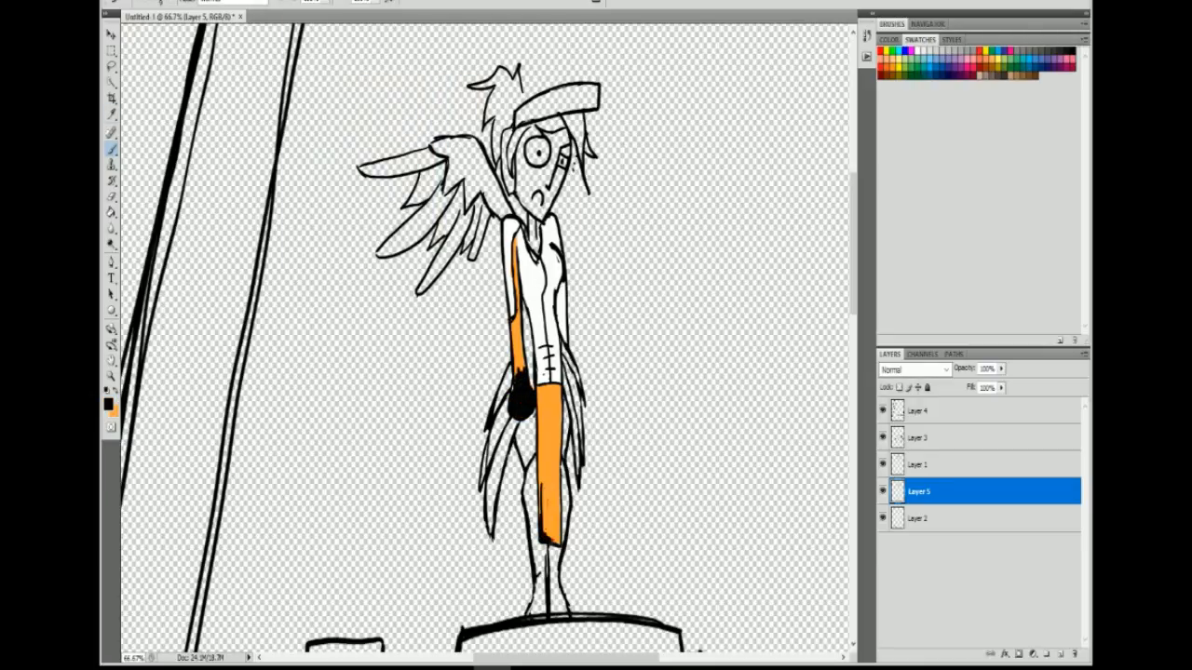
Add orange to the legs, then paint with grey, yellow and black picked from the foreground colour chooser.
{"action": "left_click", "coordinate": [547, 503]}
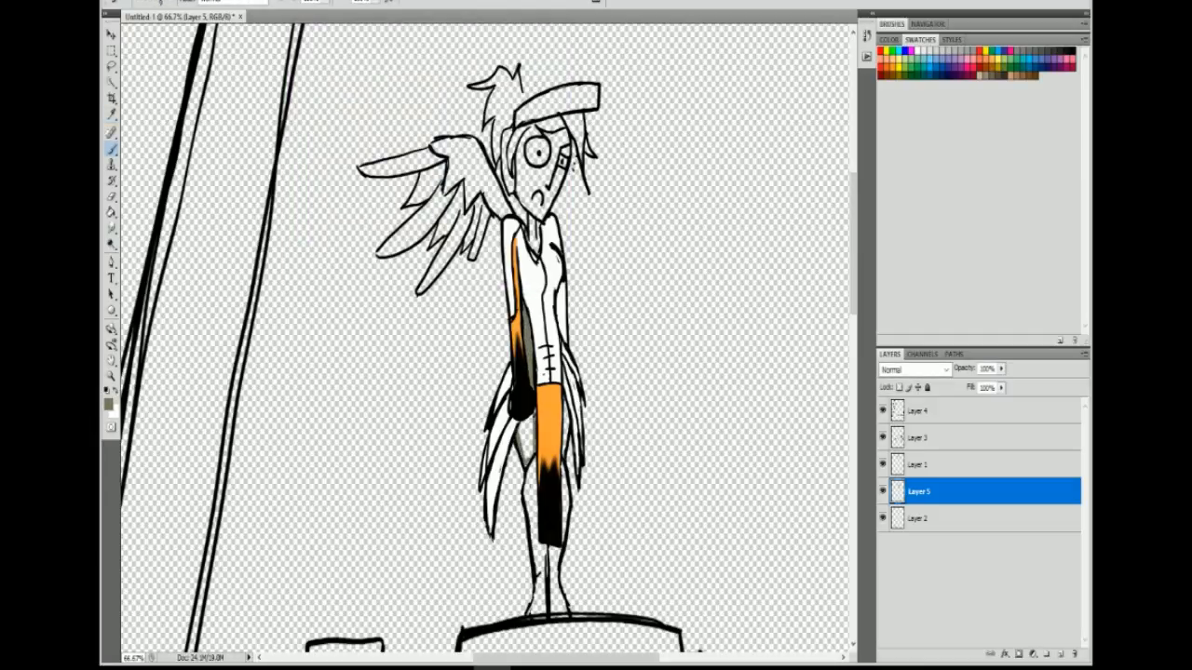
{"action": "left_click", "coordinate": [108, 400]}
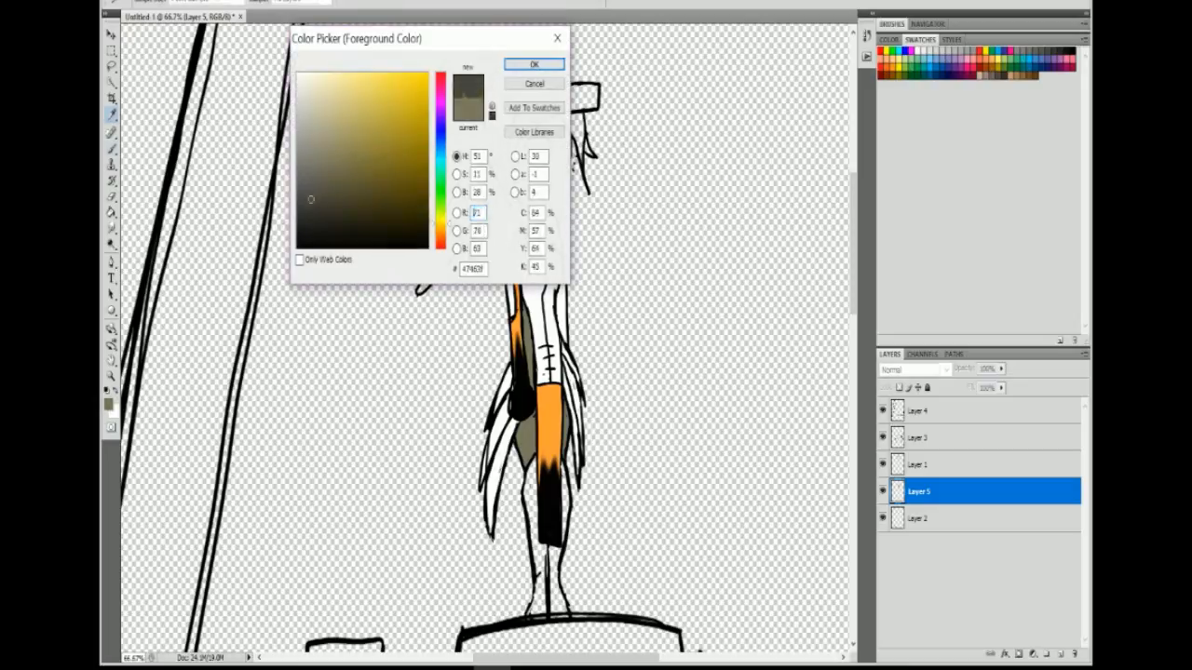
{"action": "left_click", "coordinate": [532, 64]}
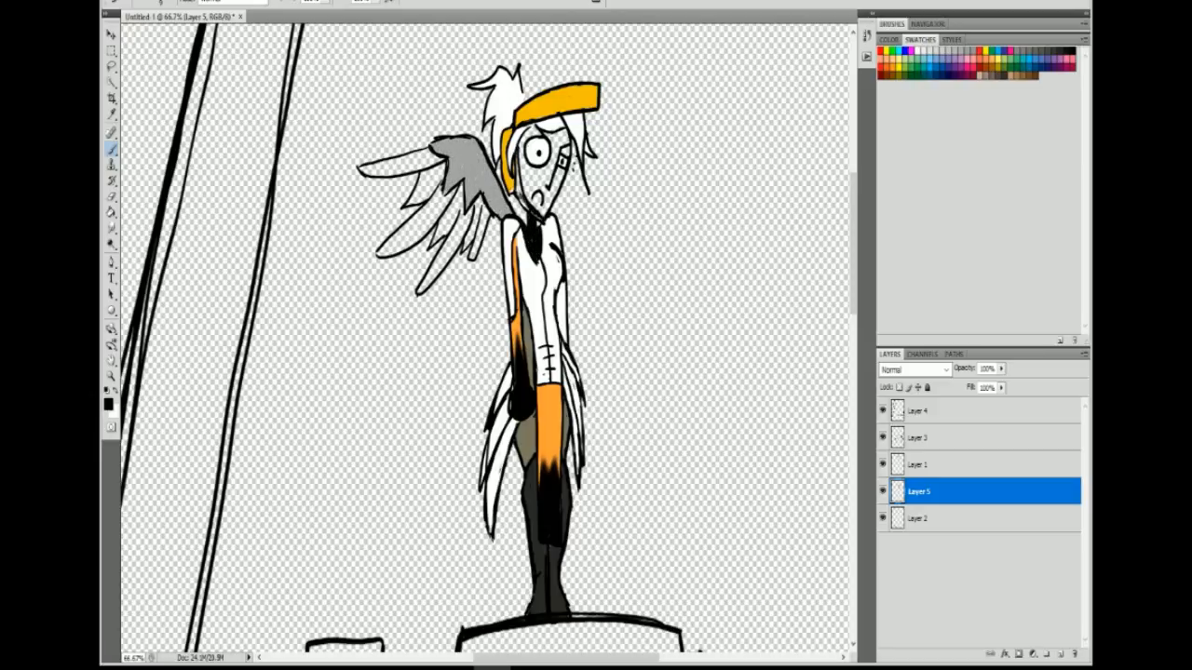
{"action": "left_click", "coordinate": [107, 403]}
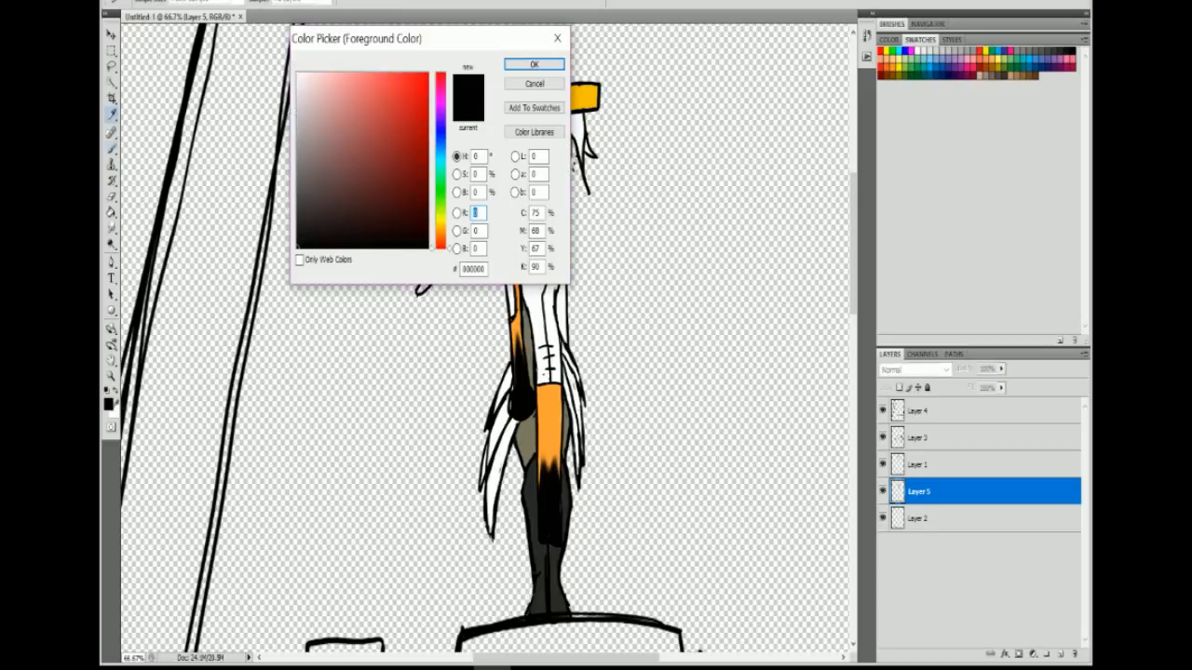
{"action": "left_click", "coordinate": [532, 63]}
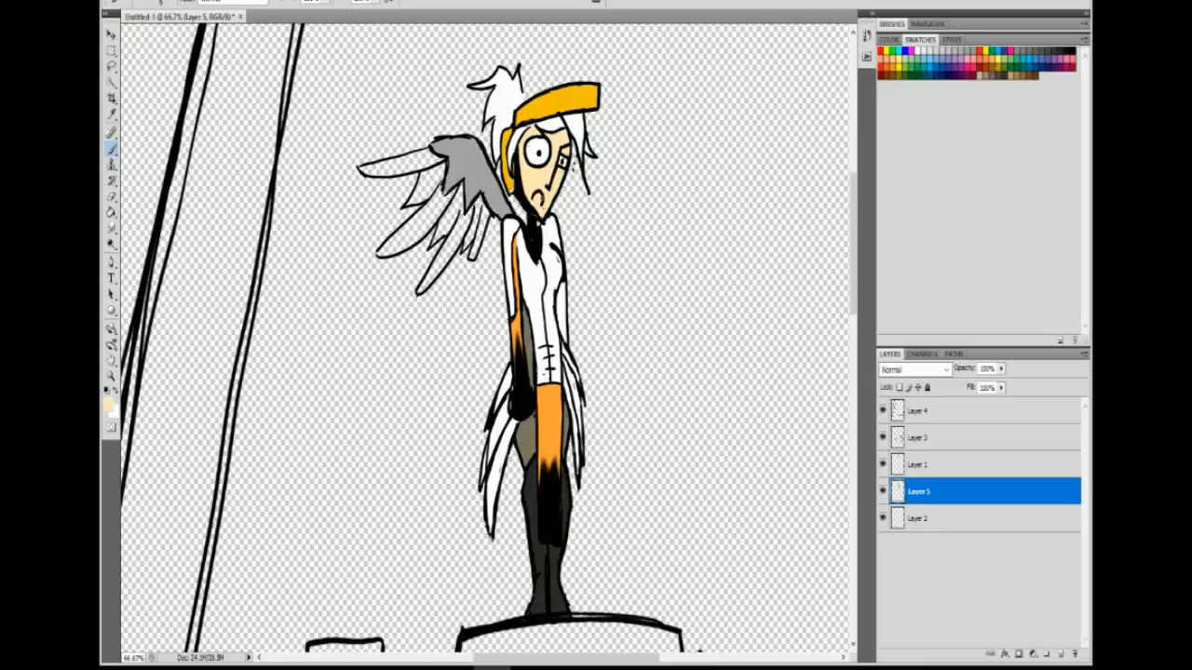
{"action": "left_click", "coordinate": [424, 152]}
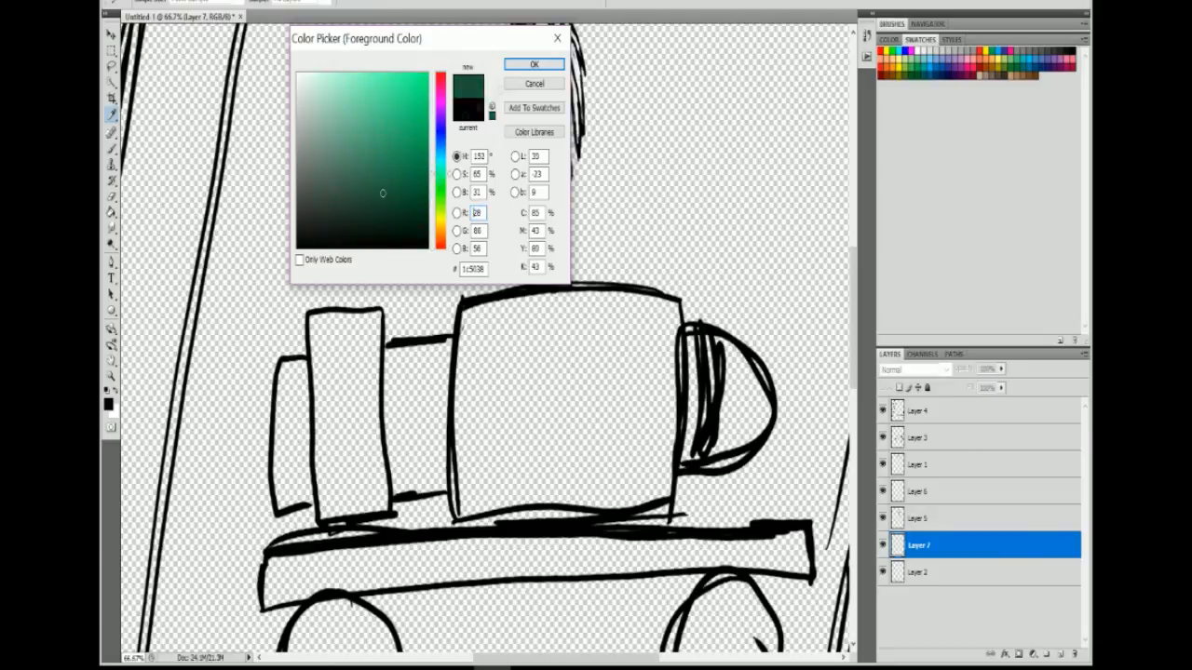
Fill the cart's blocks dark green, then colour its wheel and platform solid brown.
{"action": "left_click", "coordinate": [532, 64]}
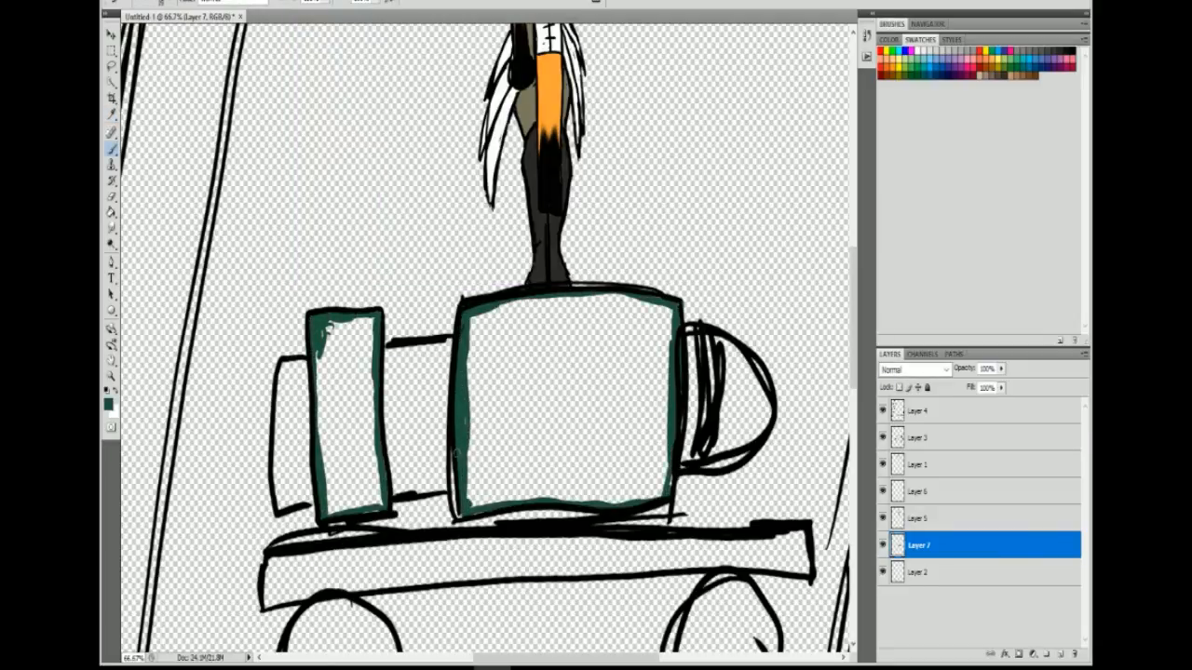
{"action": "left_click", "coordinate": [555, 400]}
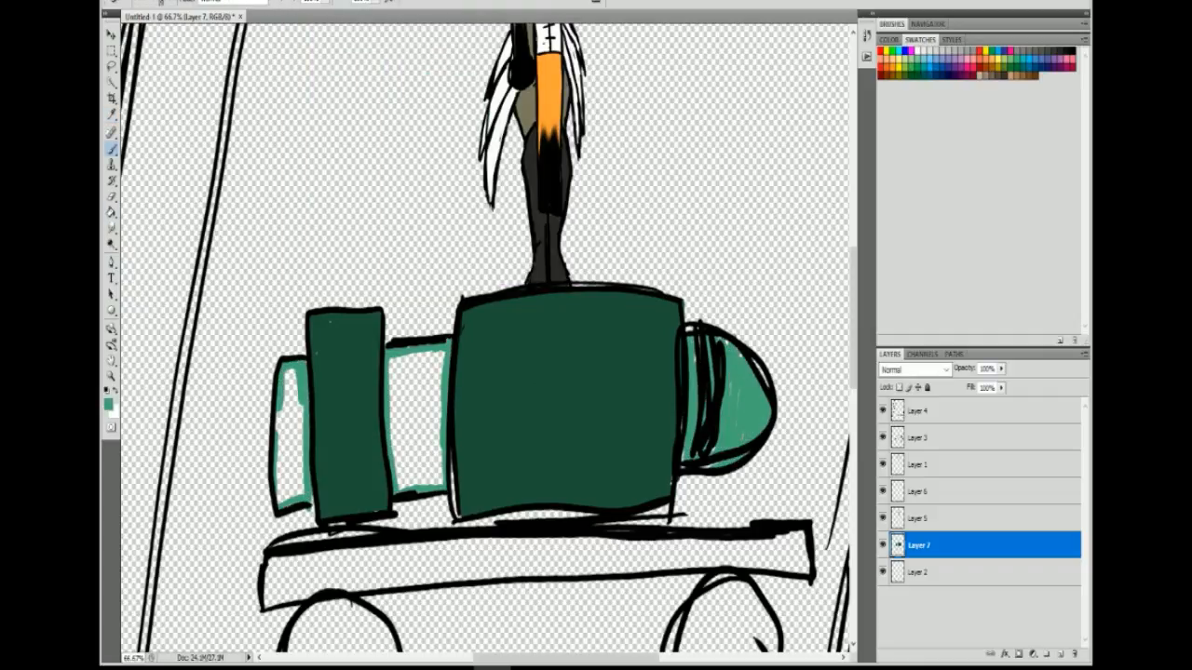
{"action": "left_click", "coordinate": [104, 402]}
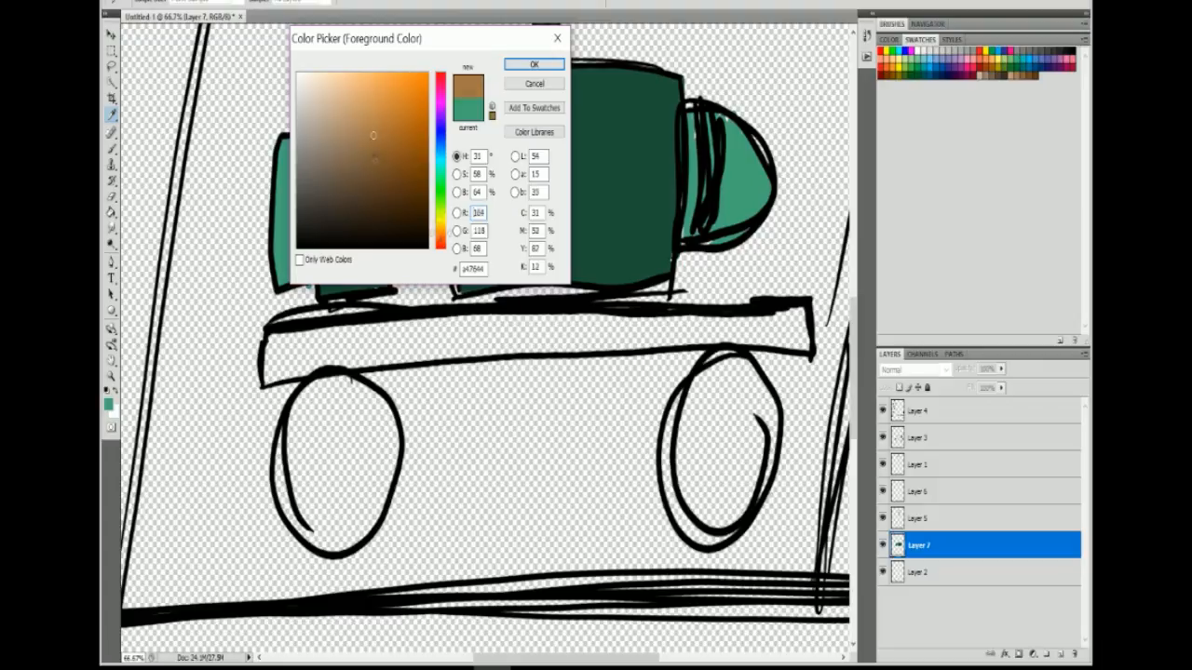
{"action": "left_click", "coordinate": [533, 63]}
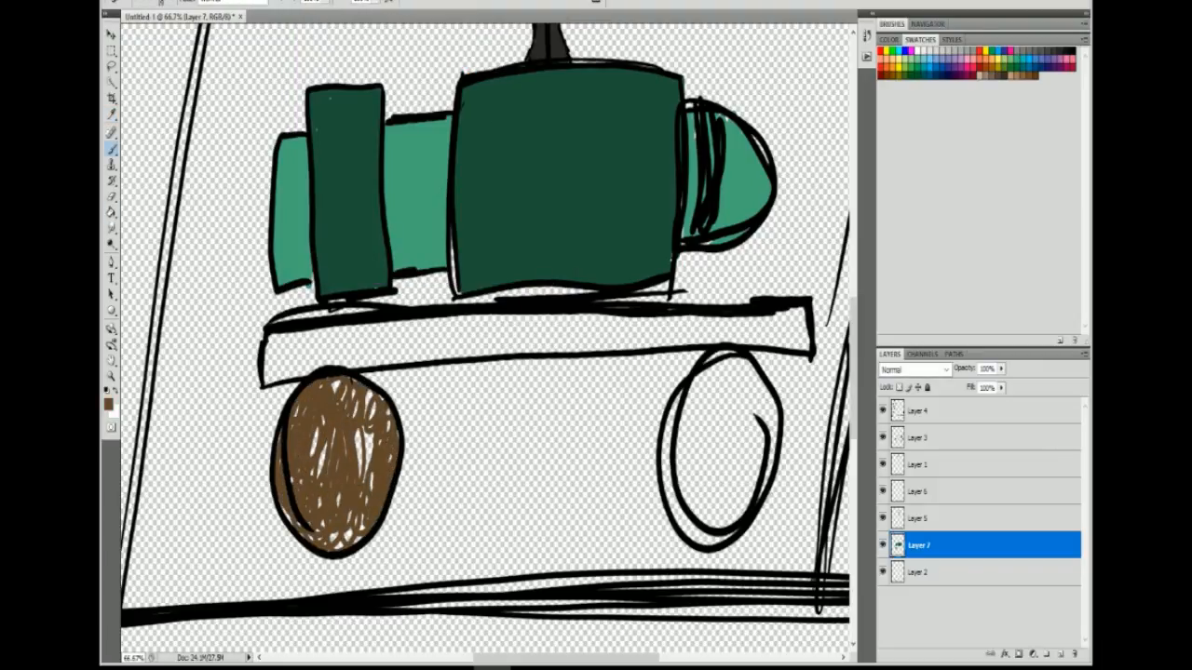
{"action": "left_click", "coordinate": [339, 462]}
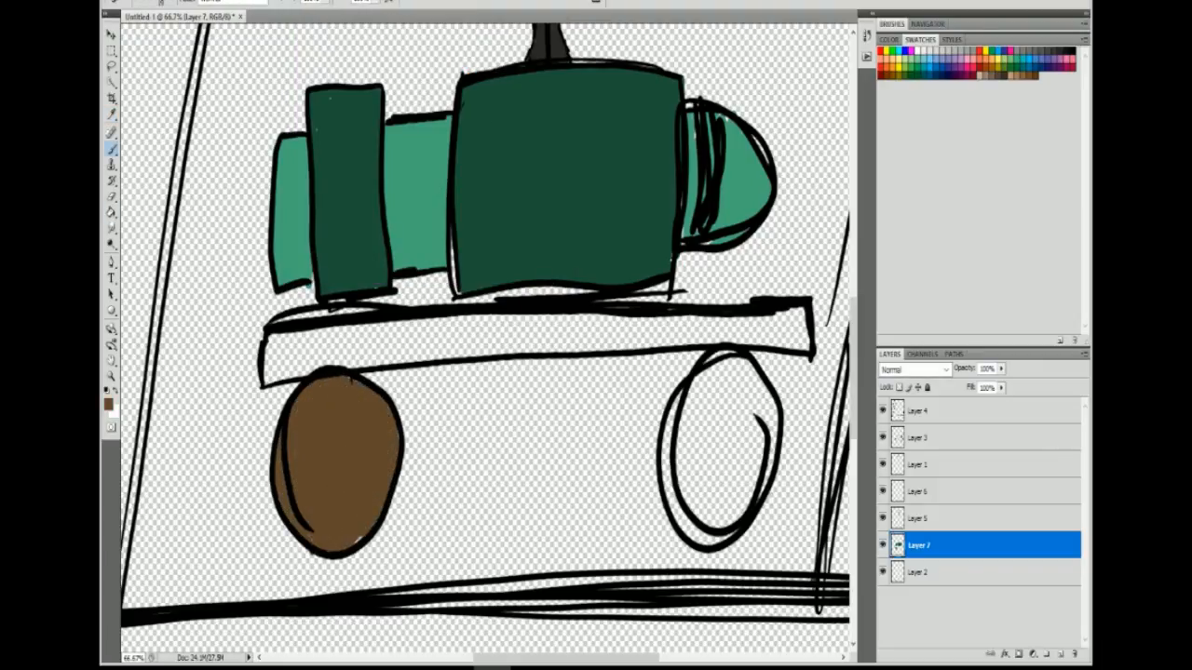
{"action": "left_click", "coordinate": [726, 457]}
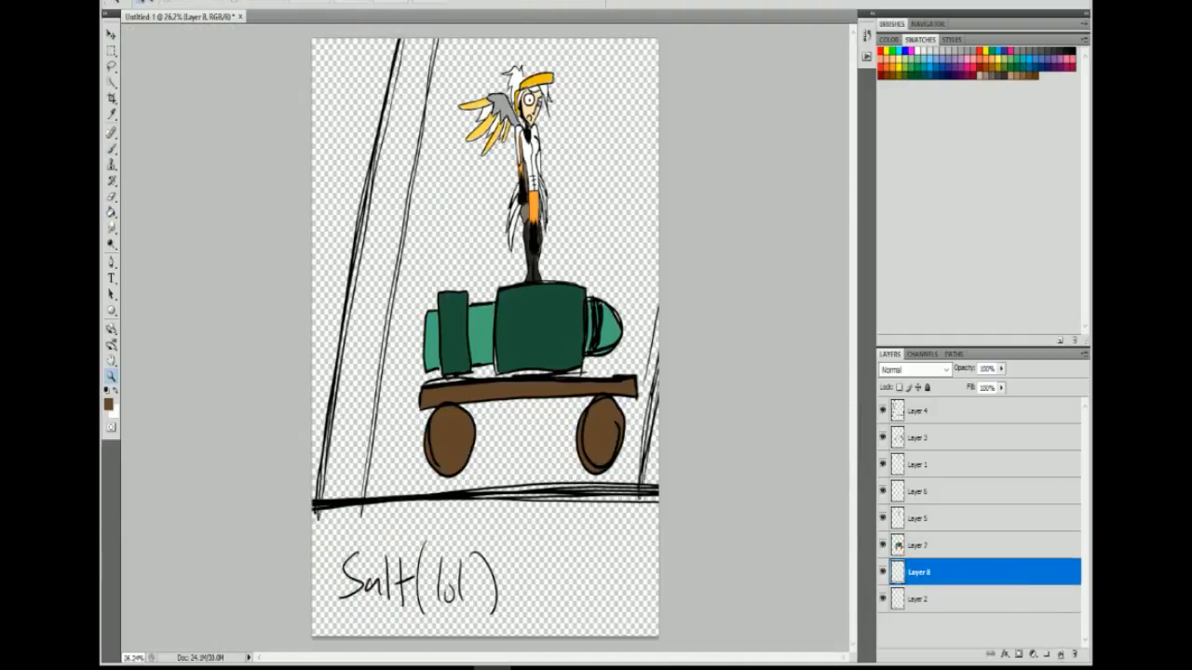
Place a dark brown shape layer behind the scene, keeping the bottom title strip clear.
{"action": "left_click", "coordinate": [108, 395]}
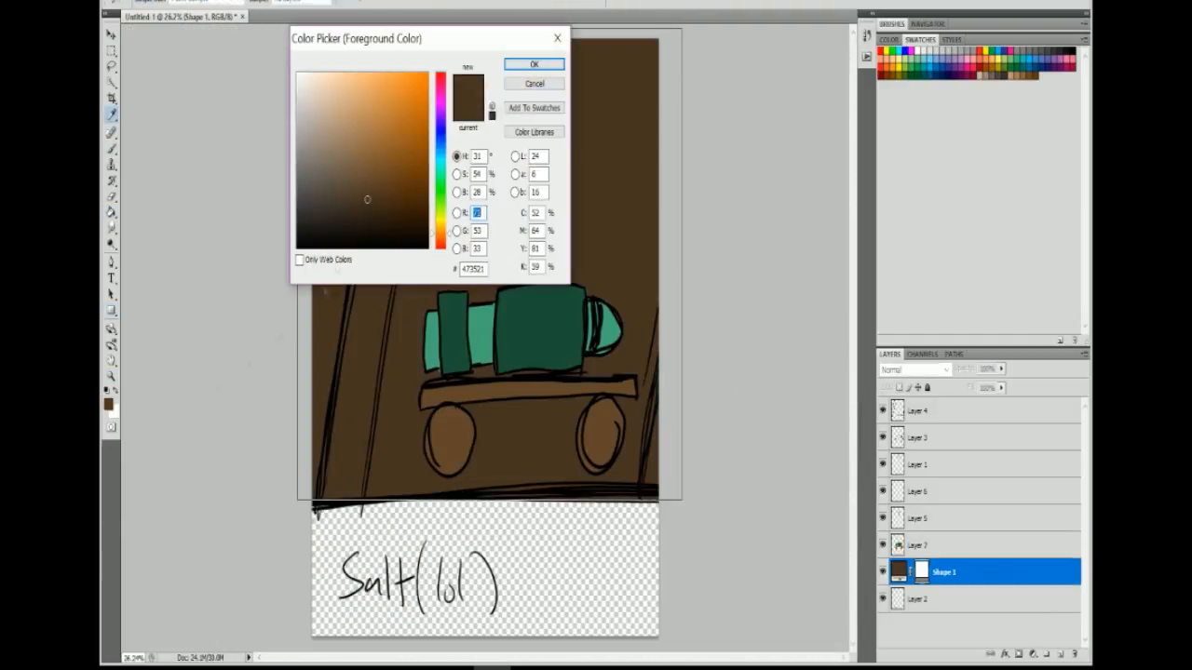
{"action": "left_click", "coordinate": [532, 64]}
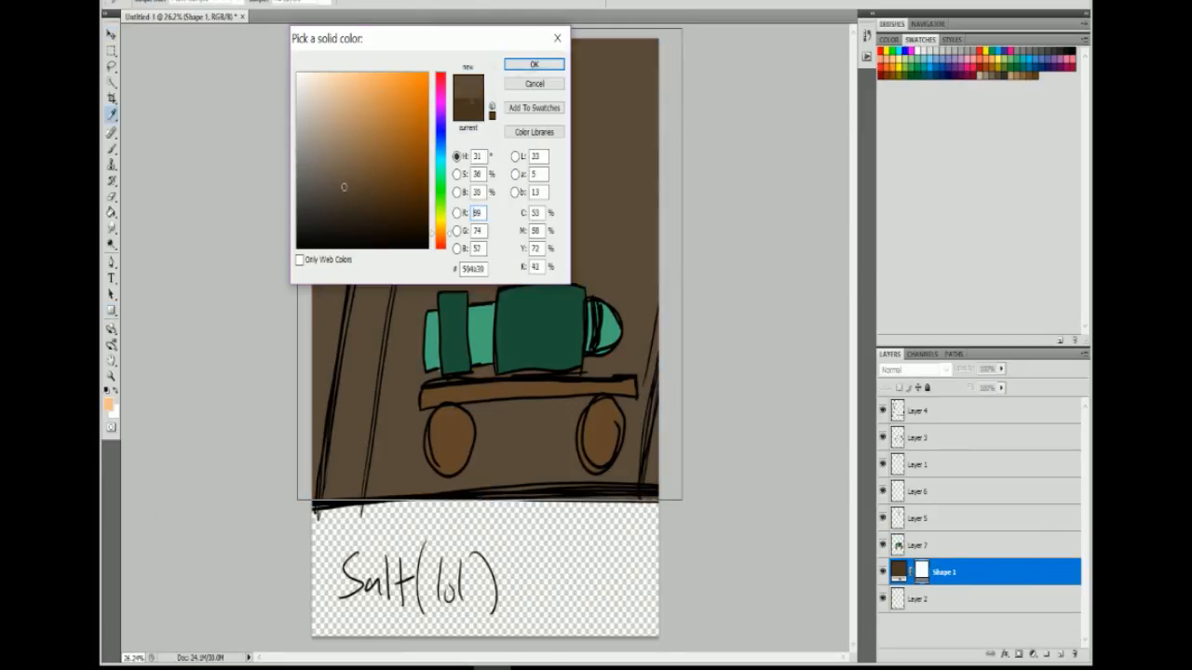
{"action": "left_click", "coordinate": [532, 63]}
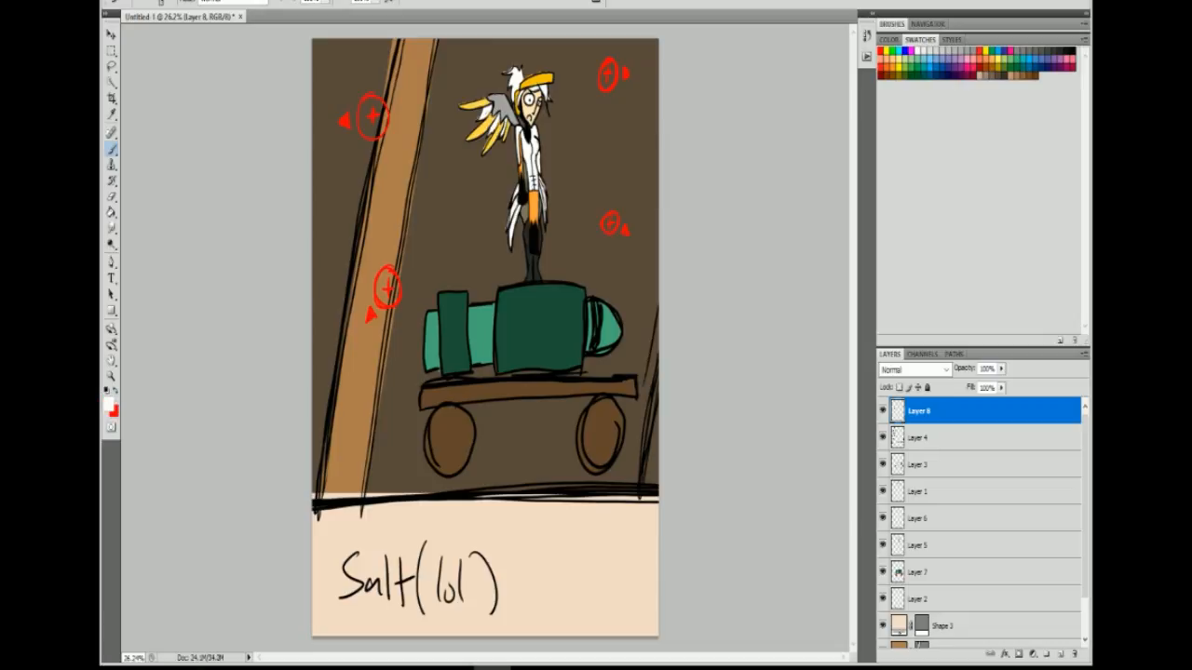
Handwrite a small note beside the cart under the red target marks.
{"action": "left_click_drag", "start_coordinate": [317, 432], "coordinate": [368, 488]}
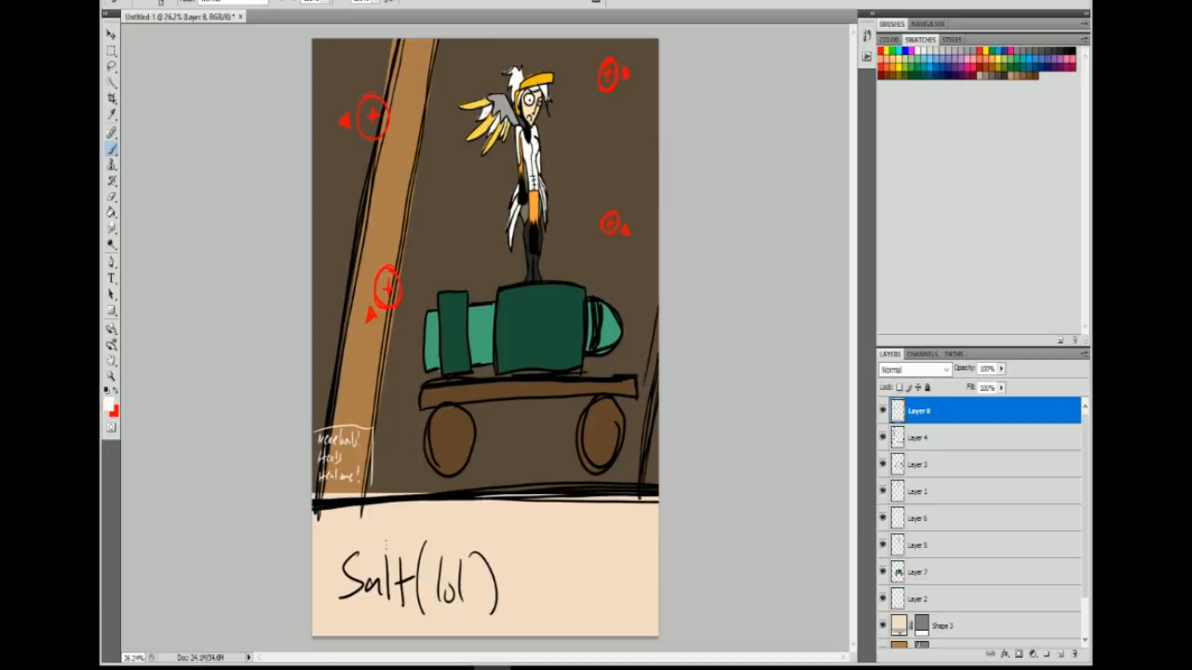